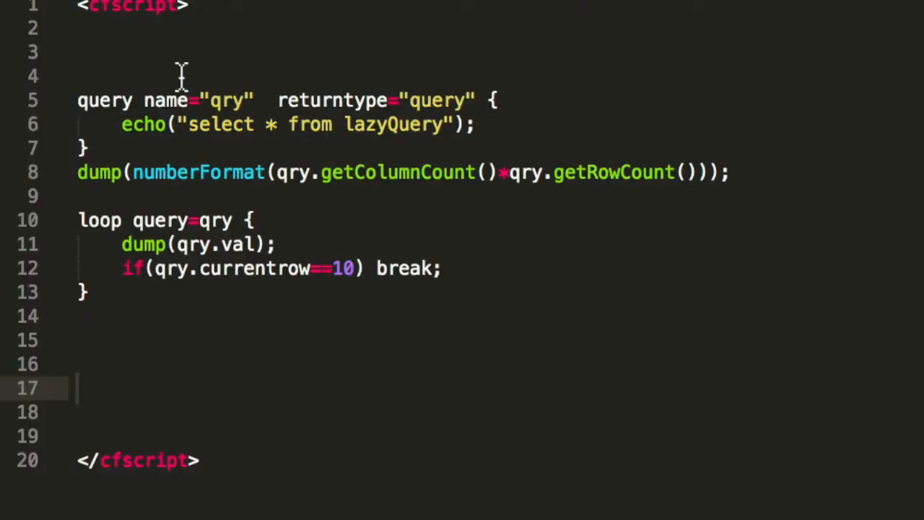
mouse_move(329, 145)
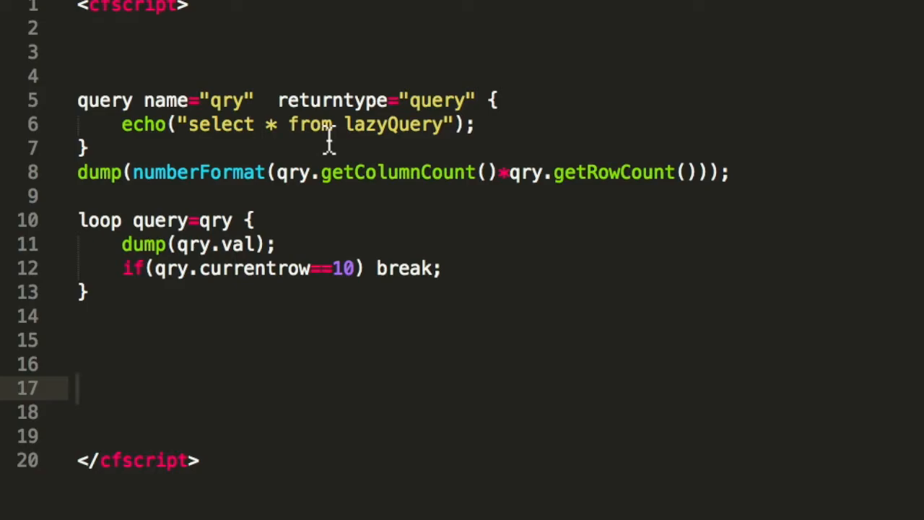
mouse_move(381, 182)
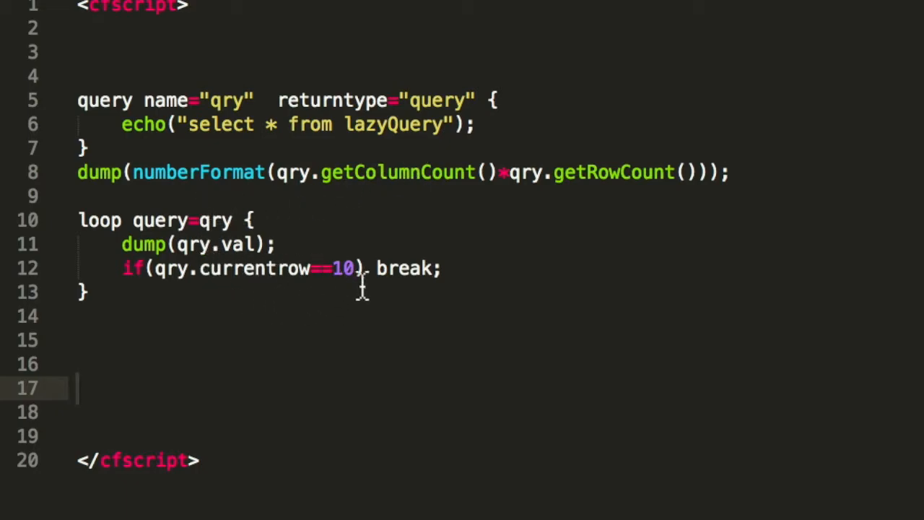
mouse_move(372, 267)
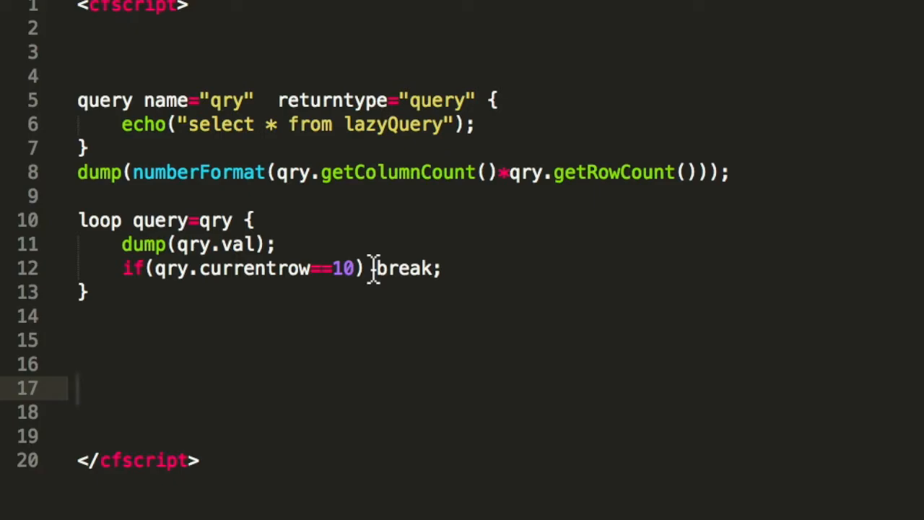
mouse_move(378, 282)
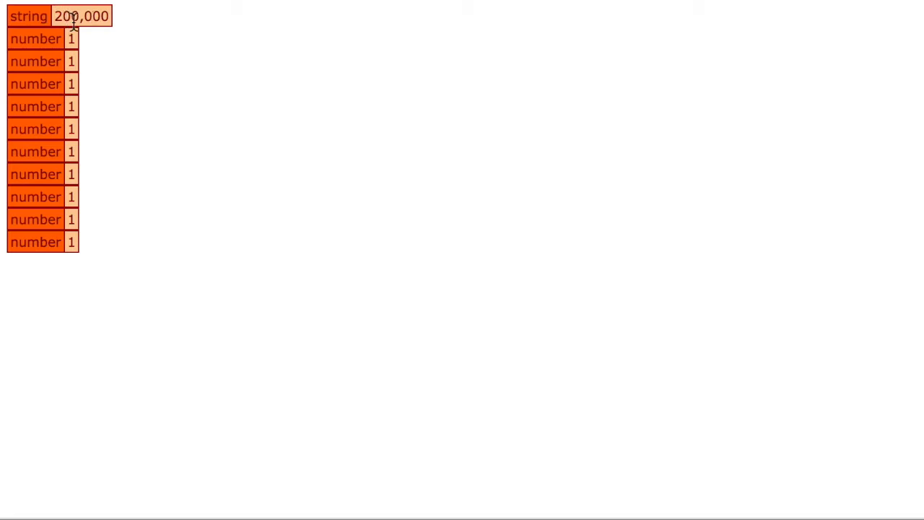
mouse_move(57, 237)
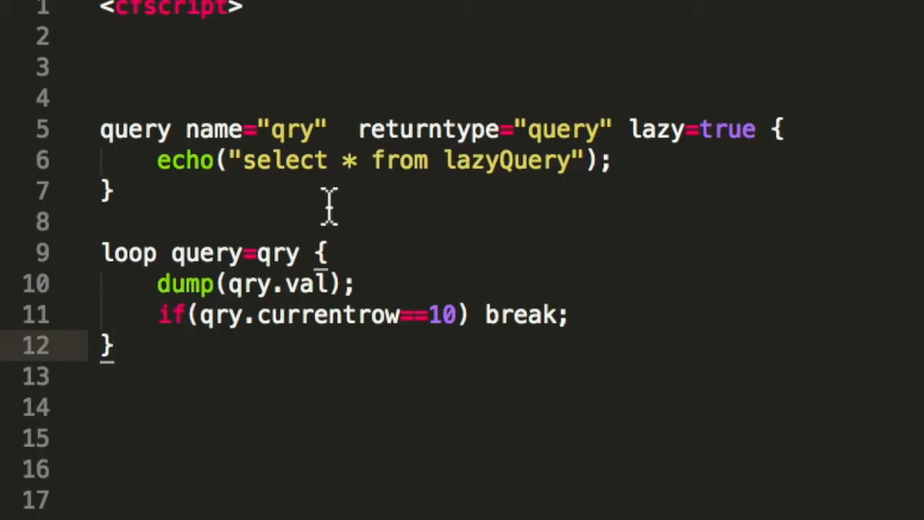
mouse_move(650, 129)
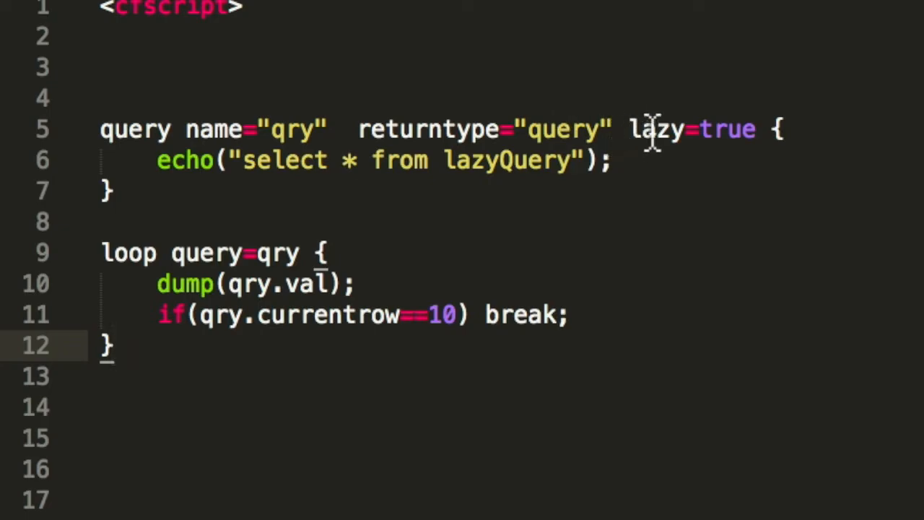
mouse_move(706, 130)
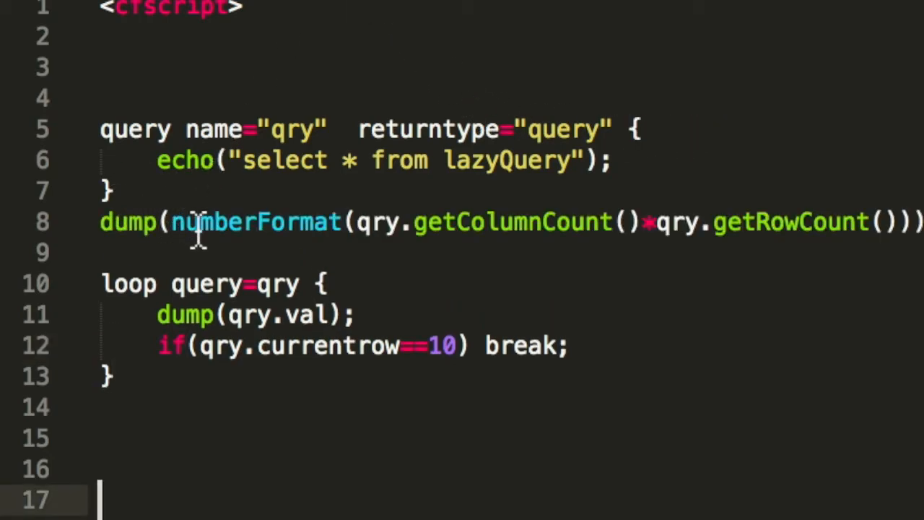
mouse_move(787, 222)
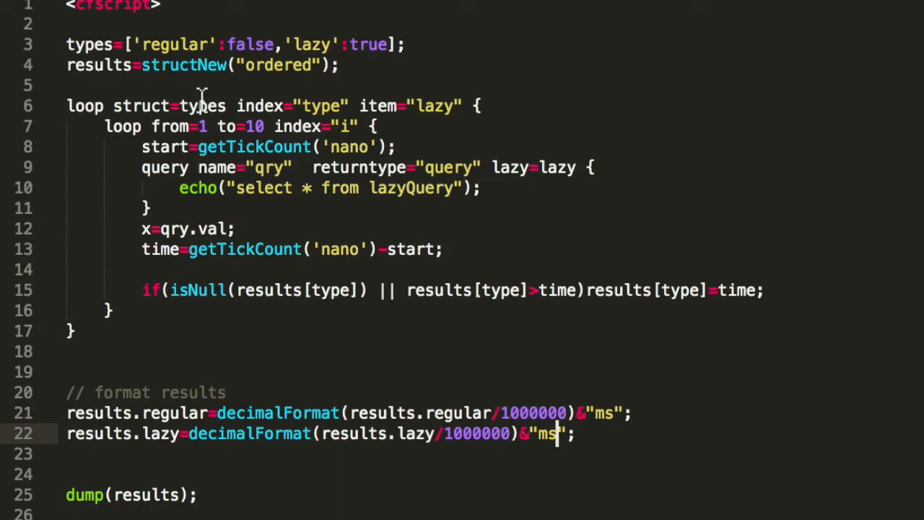
mouse_move(271, 100)
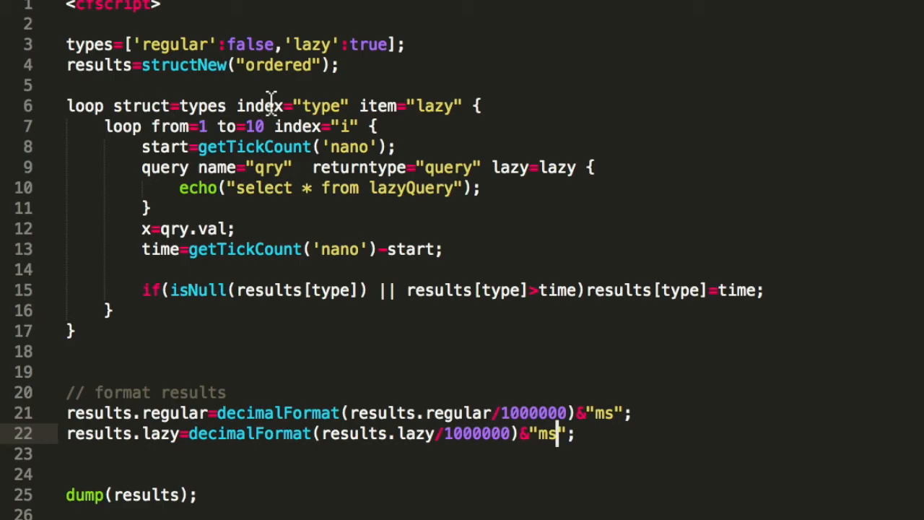
mouse_move(170, 72)
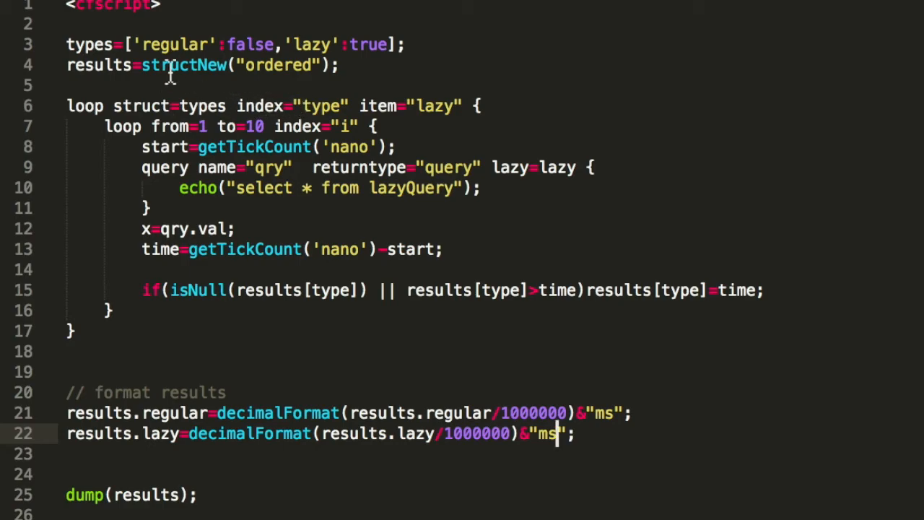
mouse_move(177, 110)
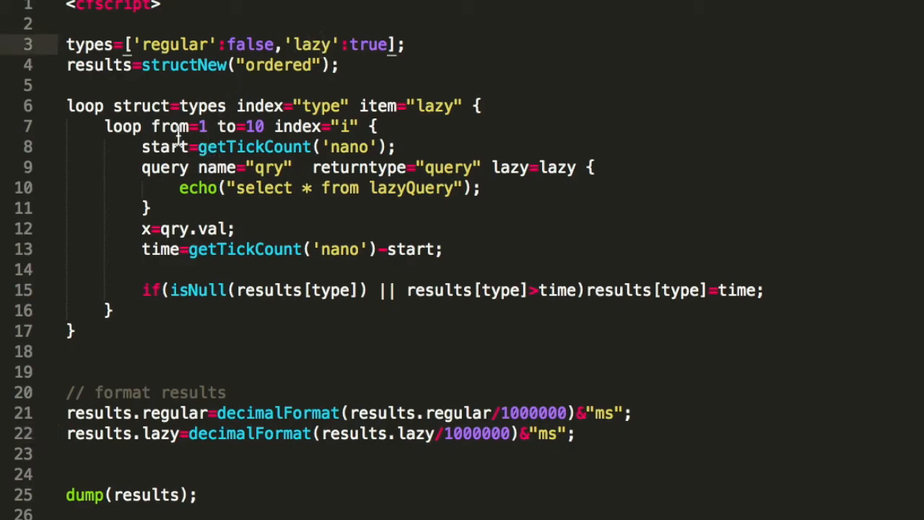
mouse_move(488, 186)
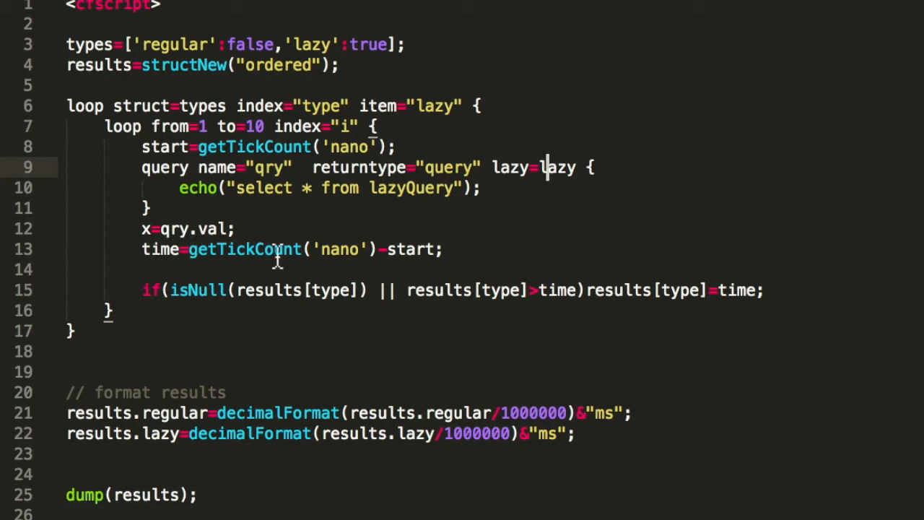
mouse_move(283, 289)
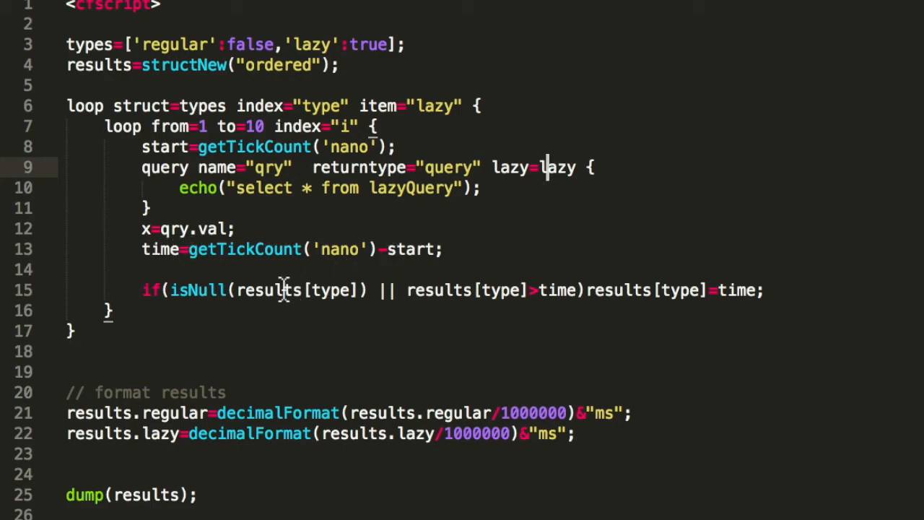
mouse_move(560, 288)
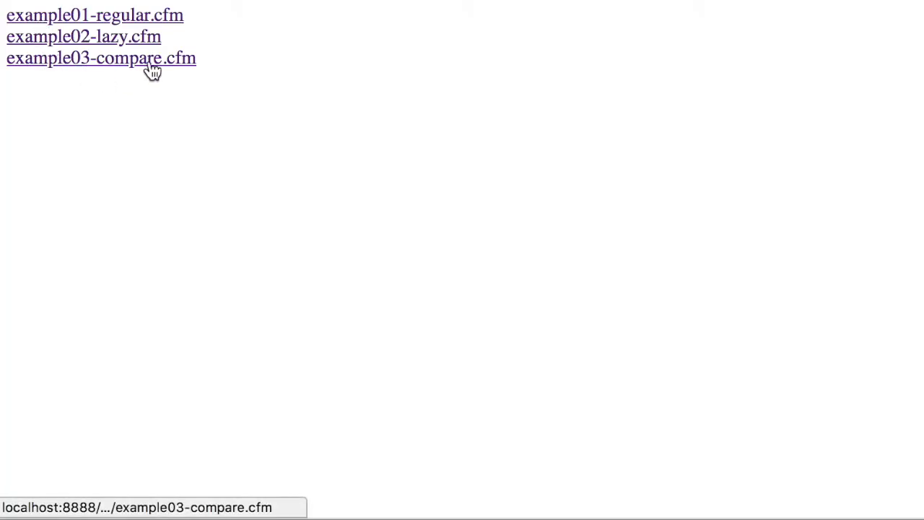
- Run example03-compare.cfm in the browser, dumping a struct with regular at 41.55ms and lazy faster
left_click(101, 58)
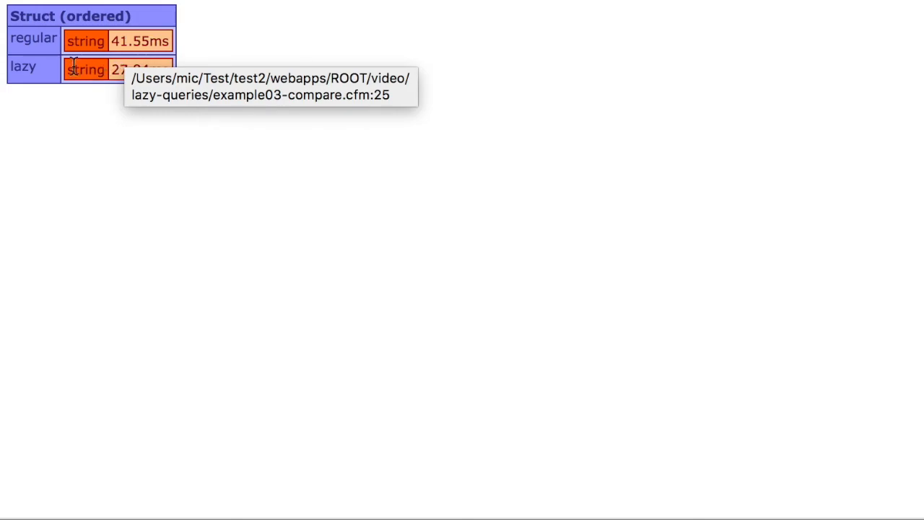